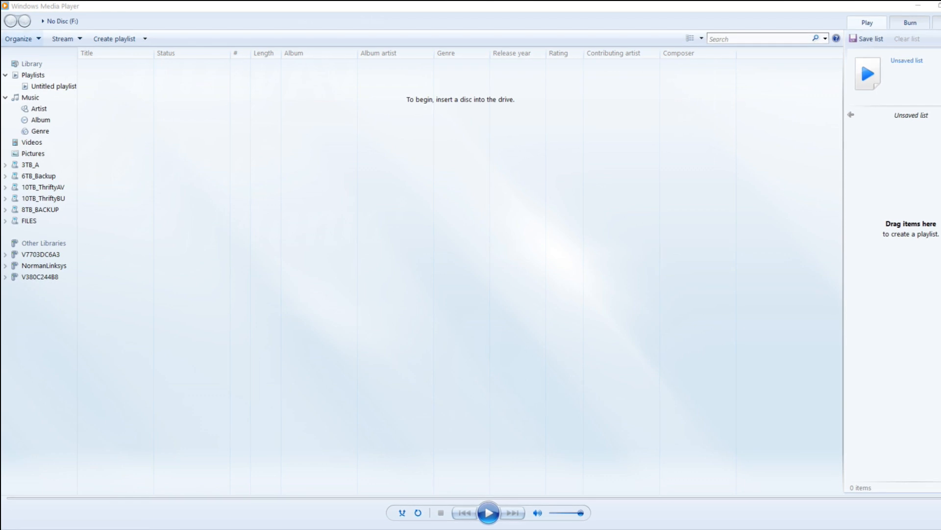
Show the Organize menu's library management commands, including Options
click(19, 38)
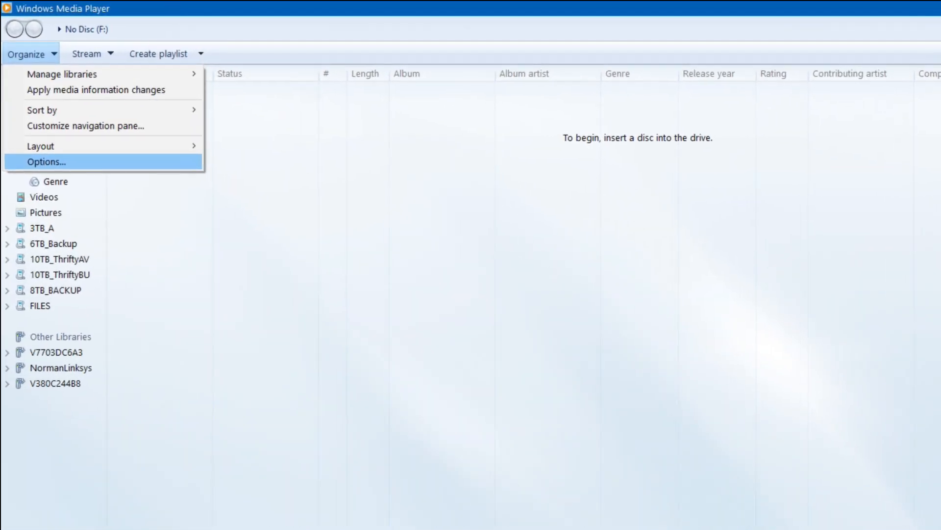
In Options, review the Rip Music settings and keep the Library option to add only missing media information
click(46, 162)
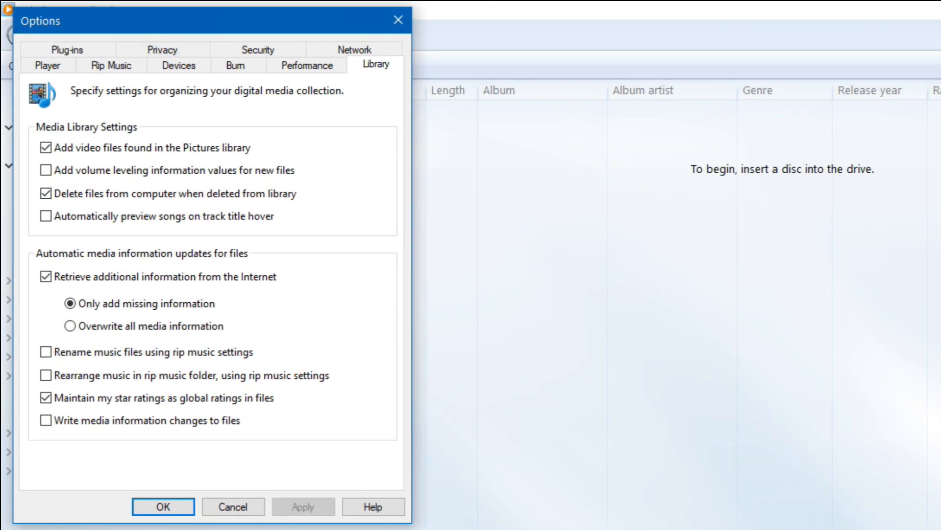
click(110, 65)
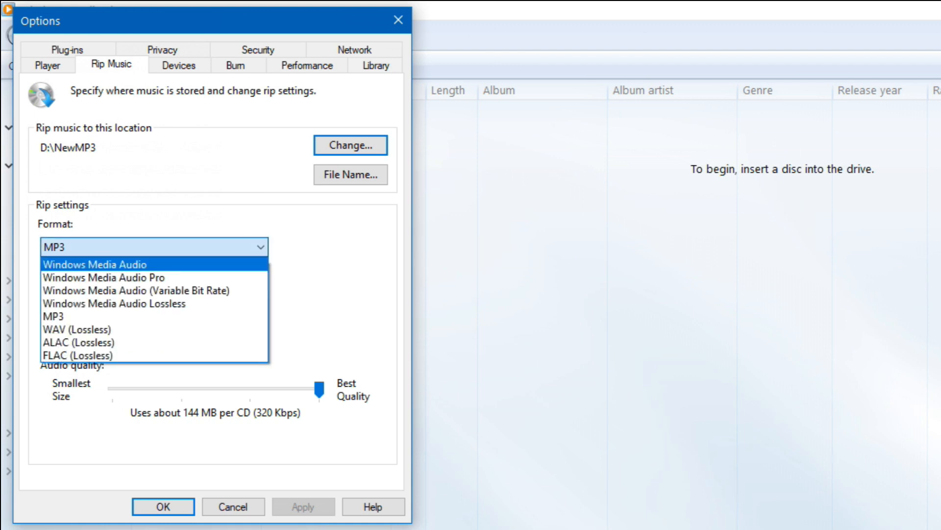
mouse_move(141, 290)
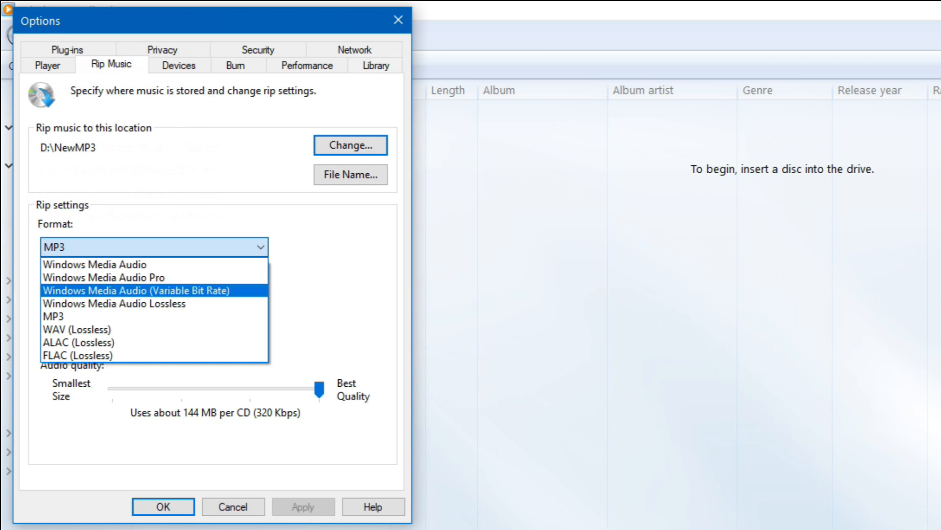
mouse_move(113, 303)
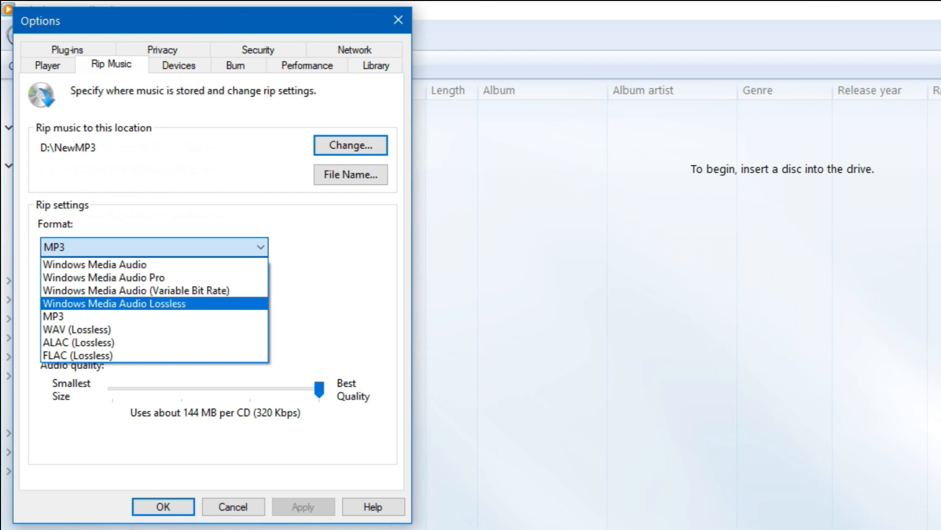
mouse_move(54, 316)
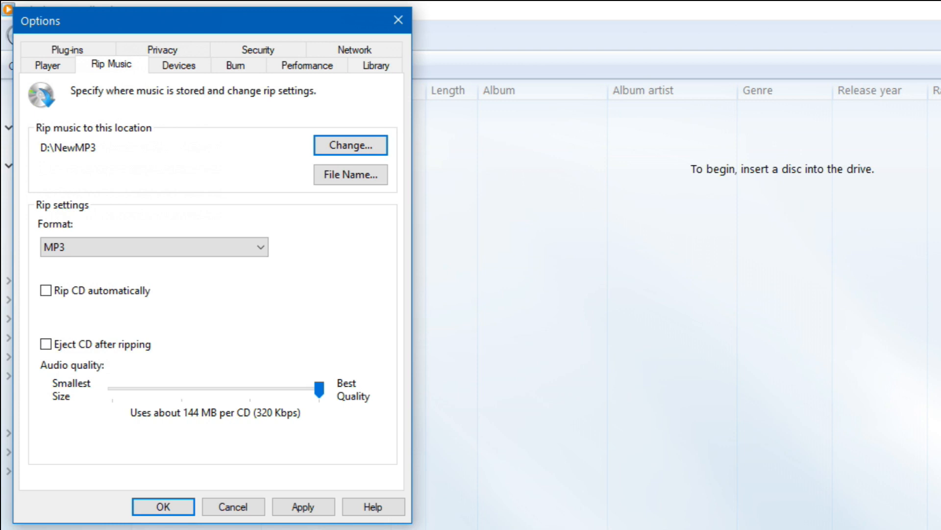
click(376, 66)
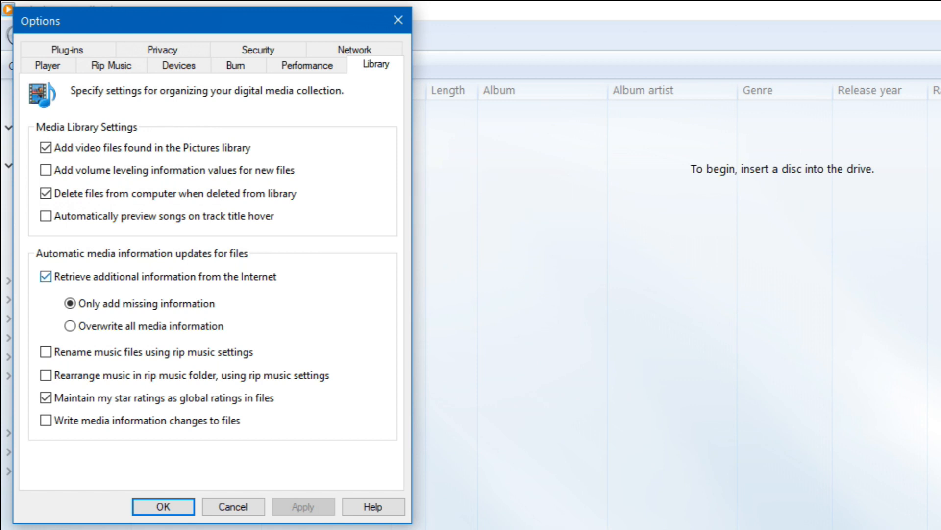
click(69, 303)
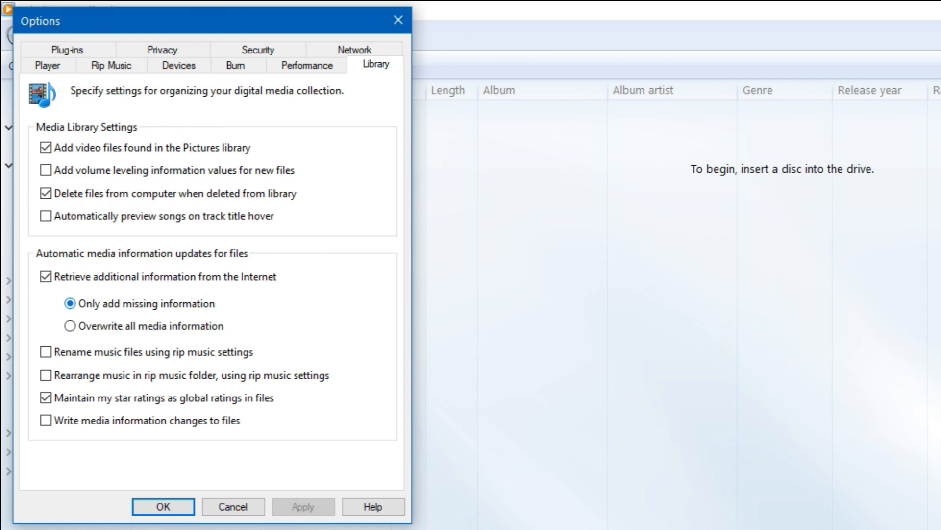
Confirm the rip settings as MP3 at 320 Kbps into D:\NewMP3 and apply them with OK
click(110, 65)
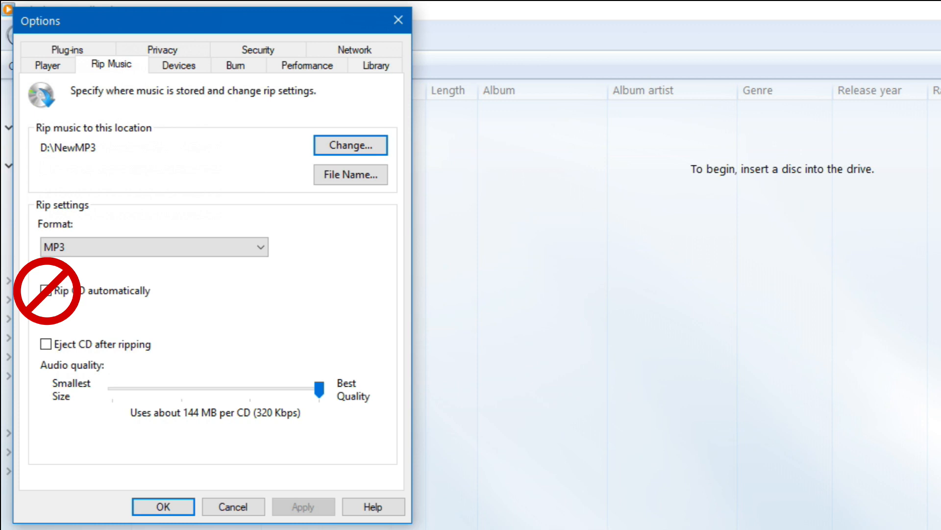
click(374, 64)
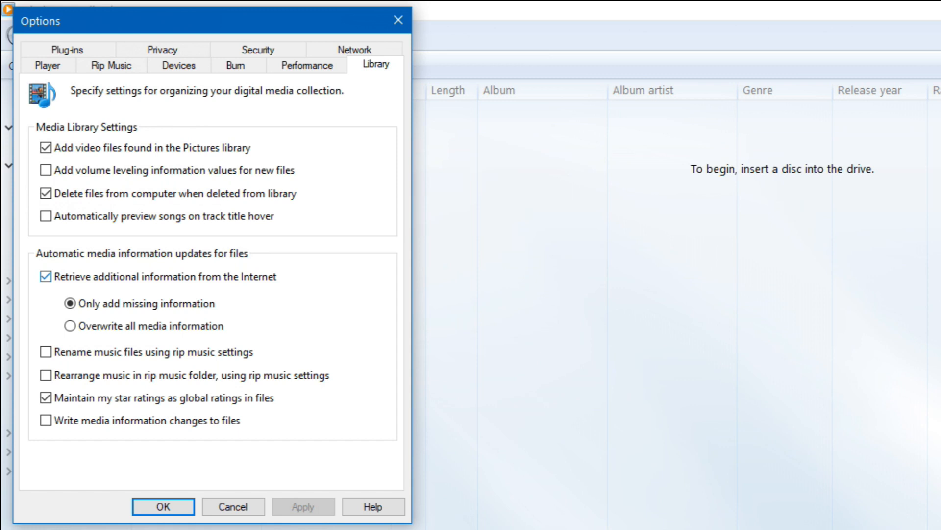
click(111, 65)
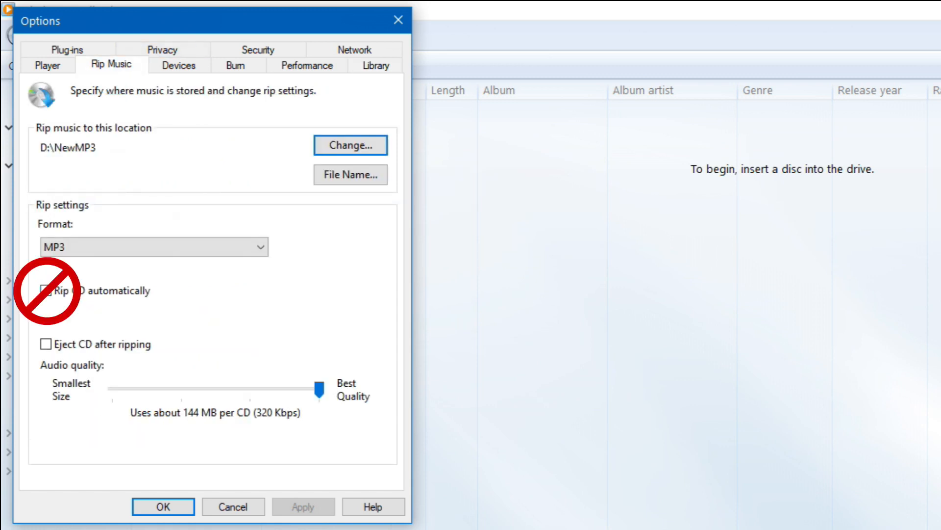
click(45, 290)
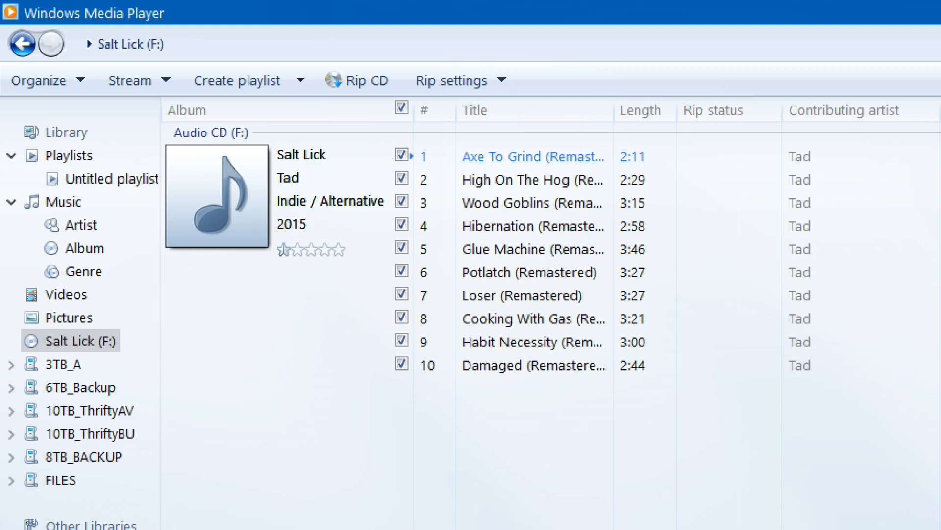
Show the inserted Salt Lick CD by Tad with all ten tracks ticked for ripping
click(534, 365)
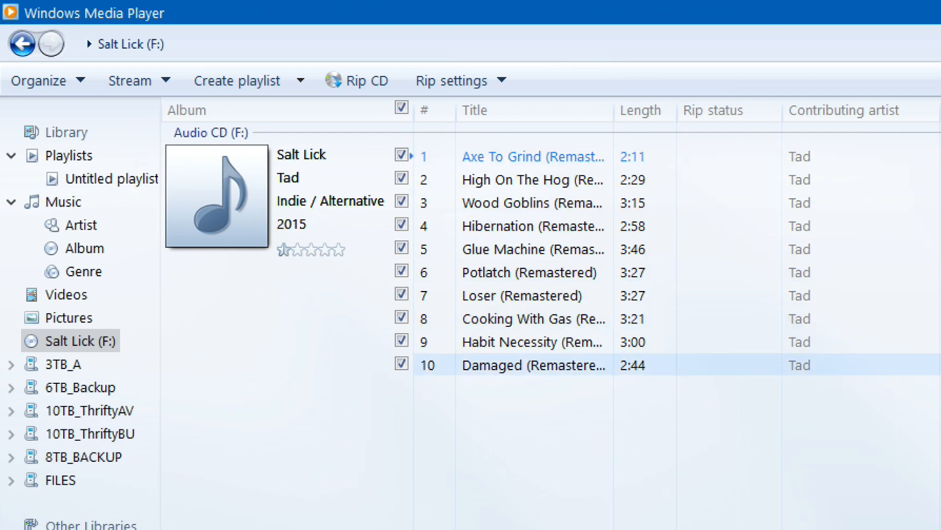
click(534, 156)
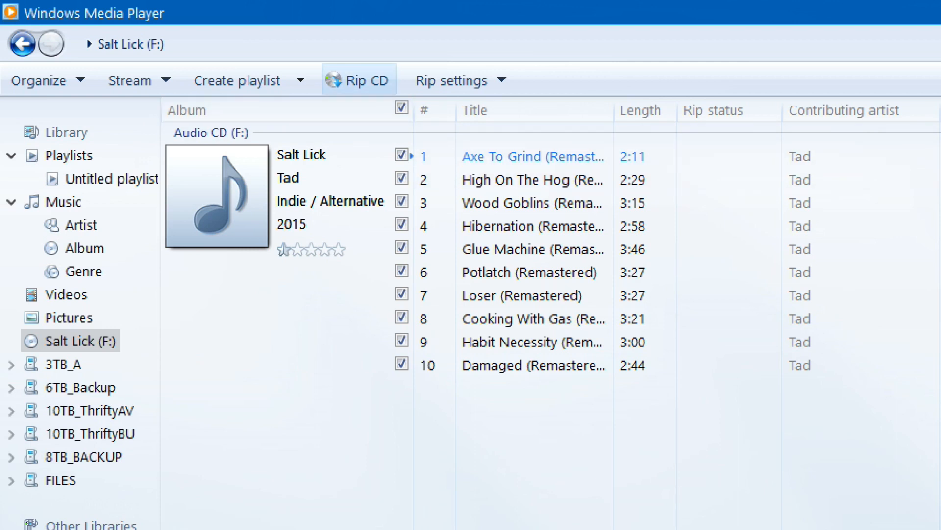
Rip the Salt Lick CD, start ripping the Pride (E:) disc, and return to Salt Lick's tracks
click(359, 79)
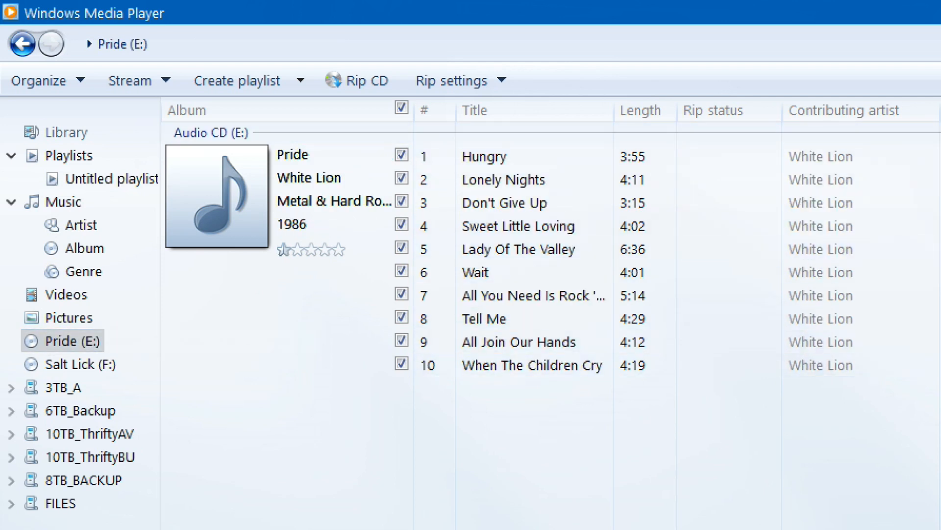
click(532, 295)
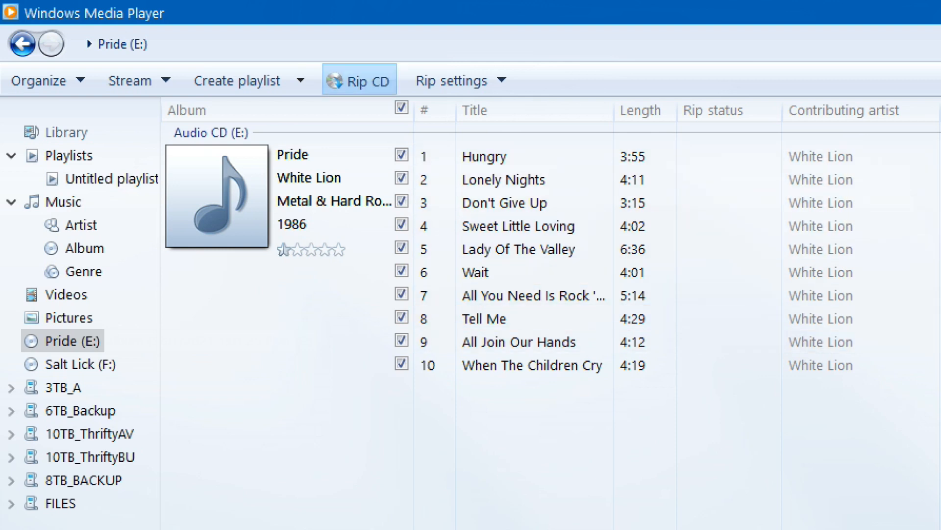
click(359, 79)
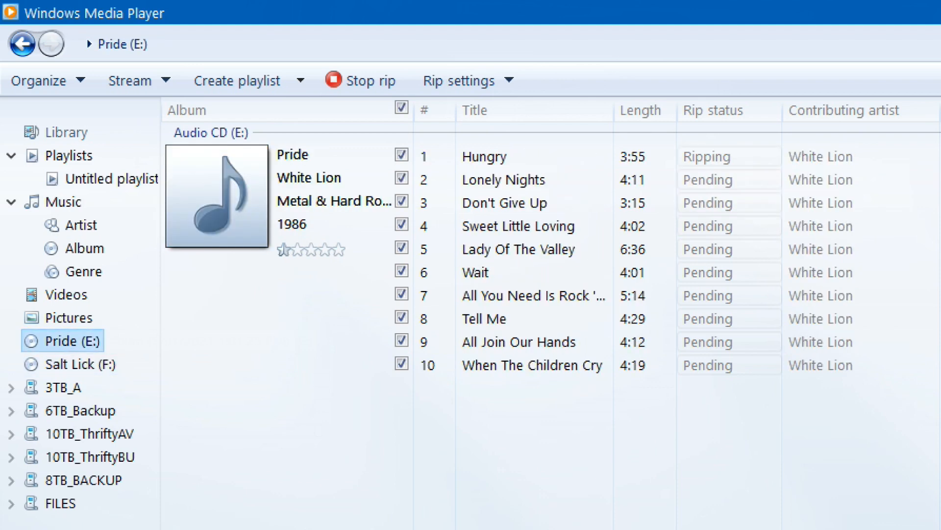
click(79, 363)
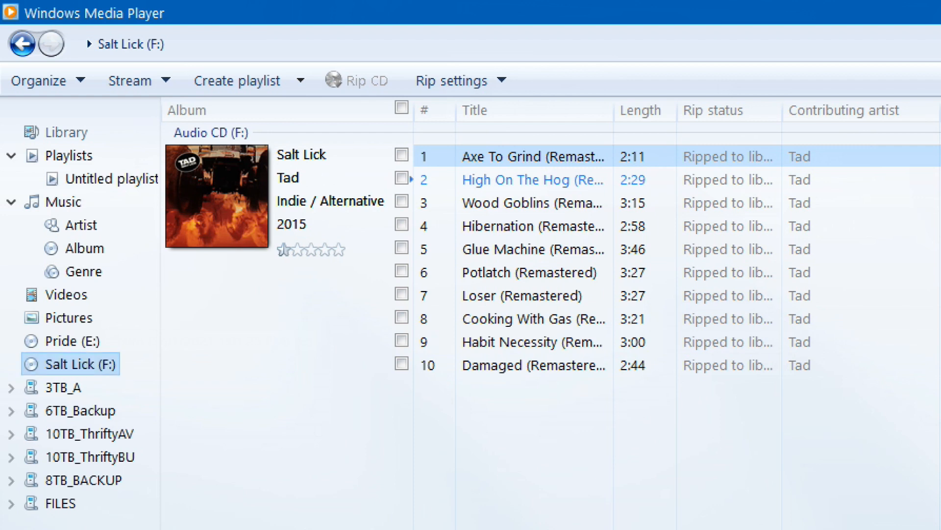
right_click(71, 363)
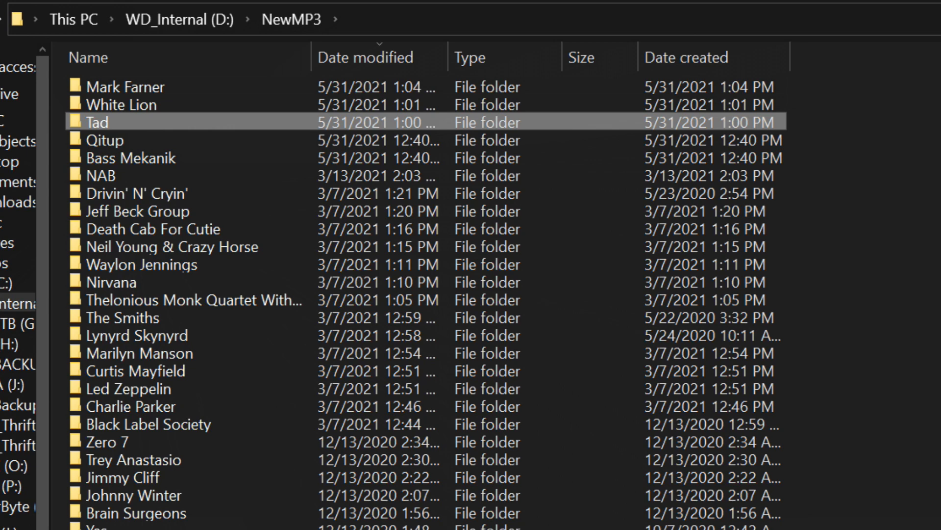
Go into NewMP3\Tad\Salt Lick and check the first track's details show a 320kbps MP3
double_click(94, 121)
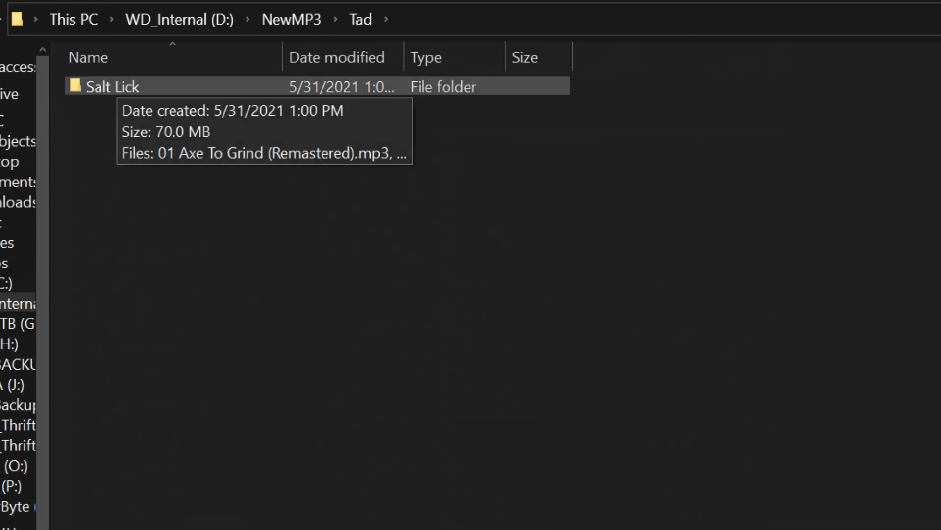
double_click(114, 86)
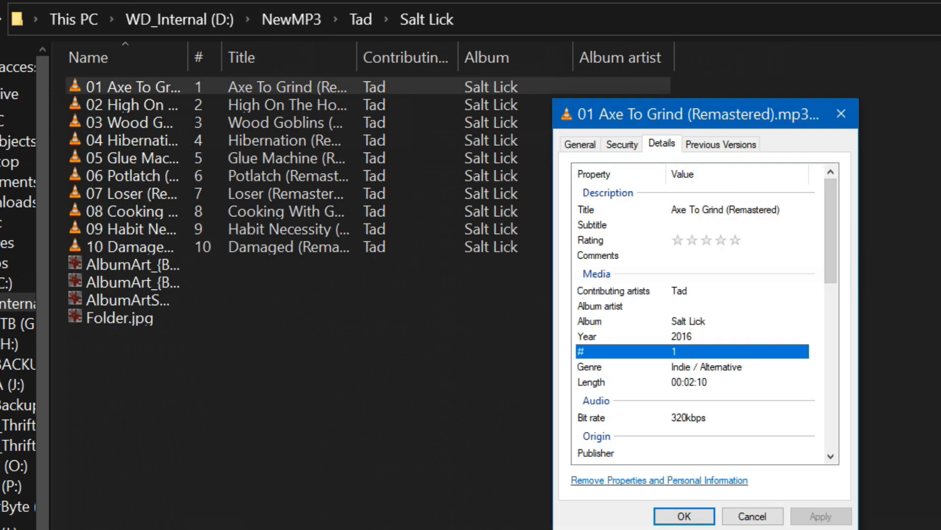
click(611, 290)
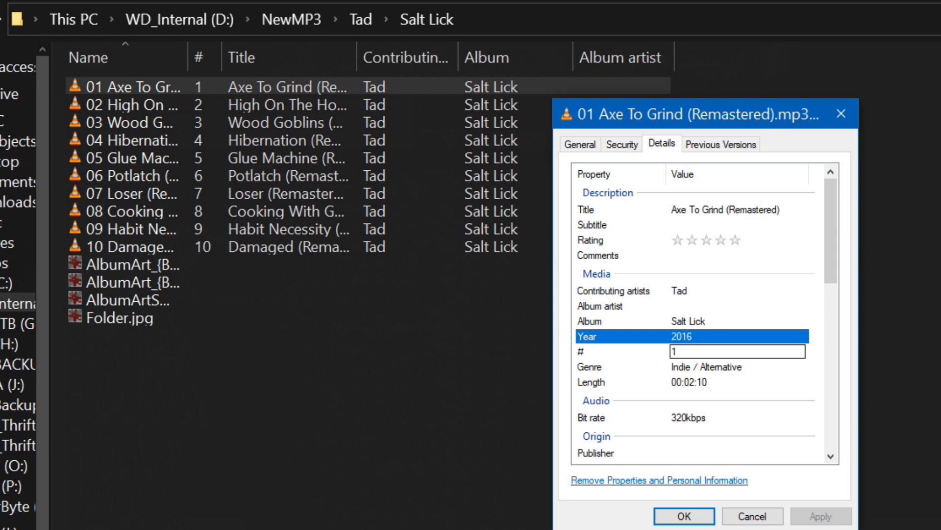
click(737, 366)
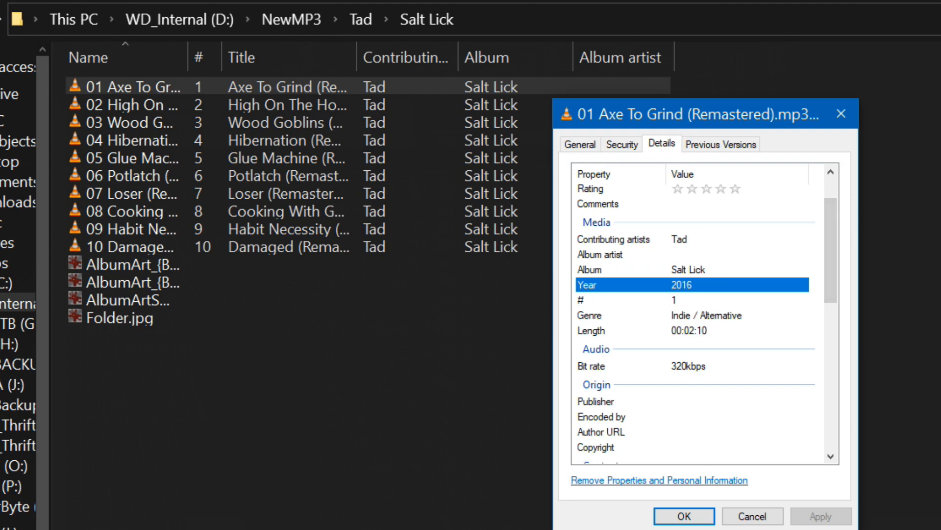
scroll(down, 3)
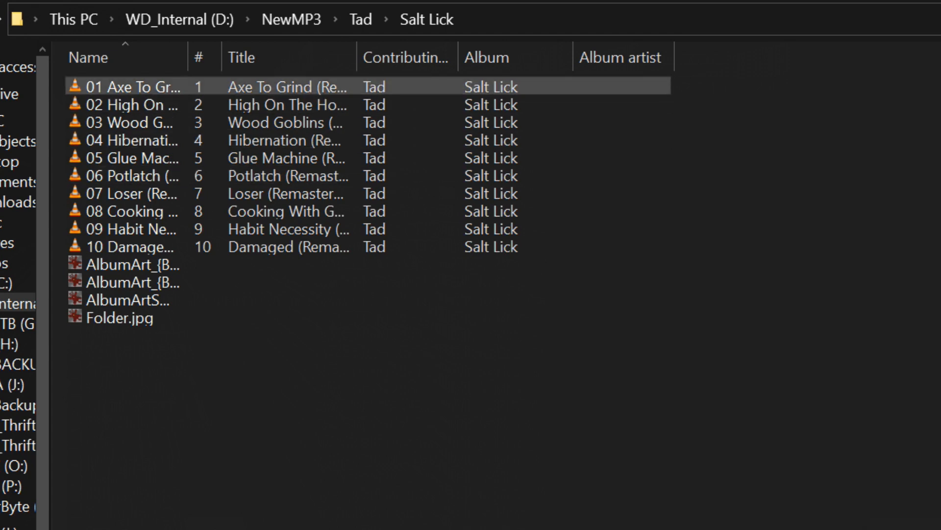
Set the Genre of all ten selected Salt Lick MP3s to Grunge via Properties > Details
right_click(131, 87)
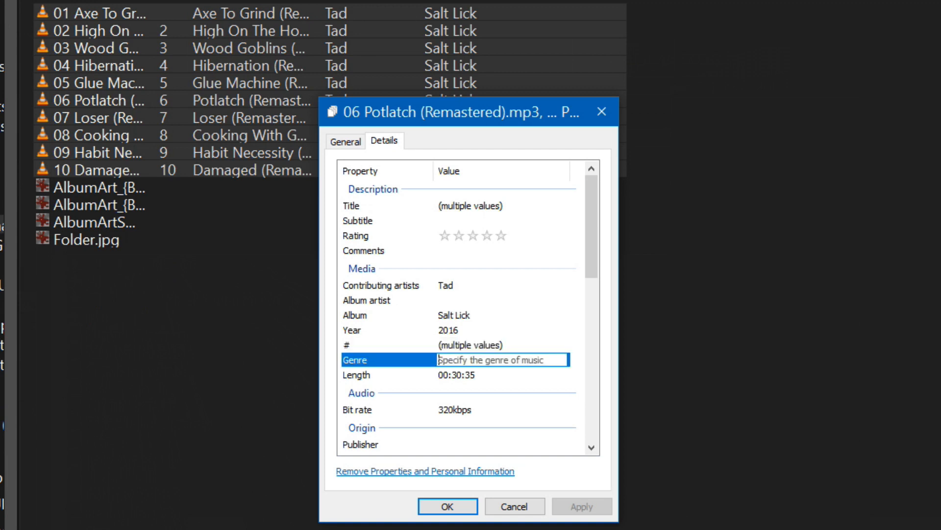
text(Grunge)
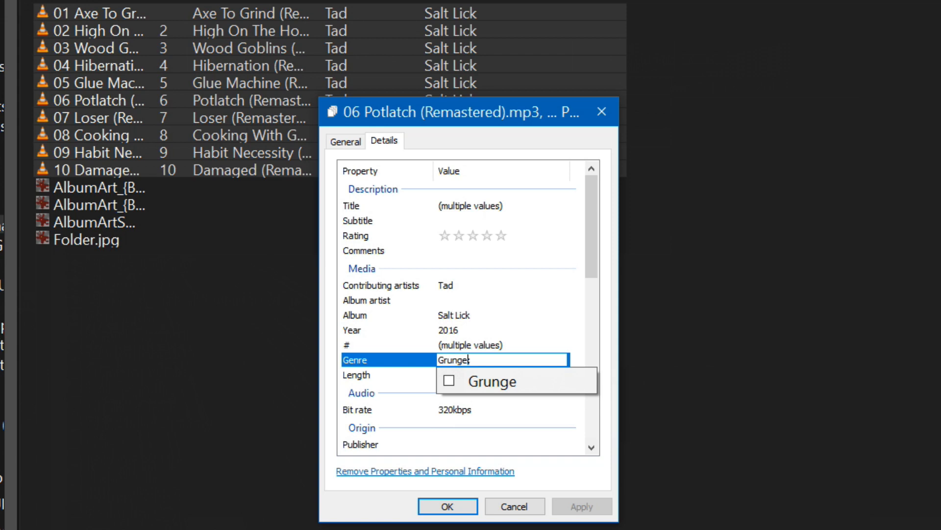
click(491, 382)
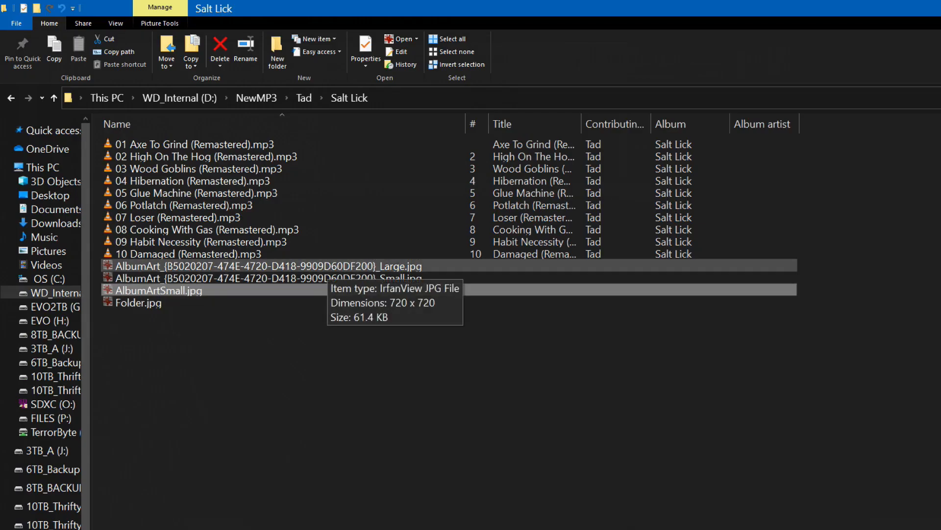
View AlbumArtSmall.jpg from the Salt Lick folder
double_click(264, 265)
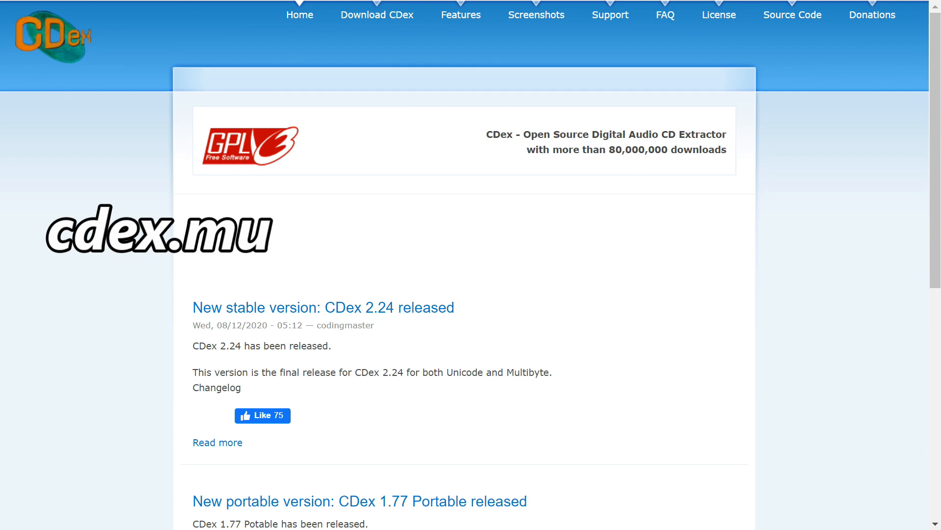
Scroll through cdex.mu to read the supported encoders list and System Requirements
scroll(down, 3)
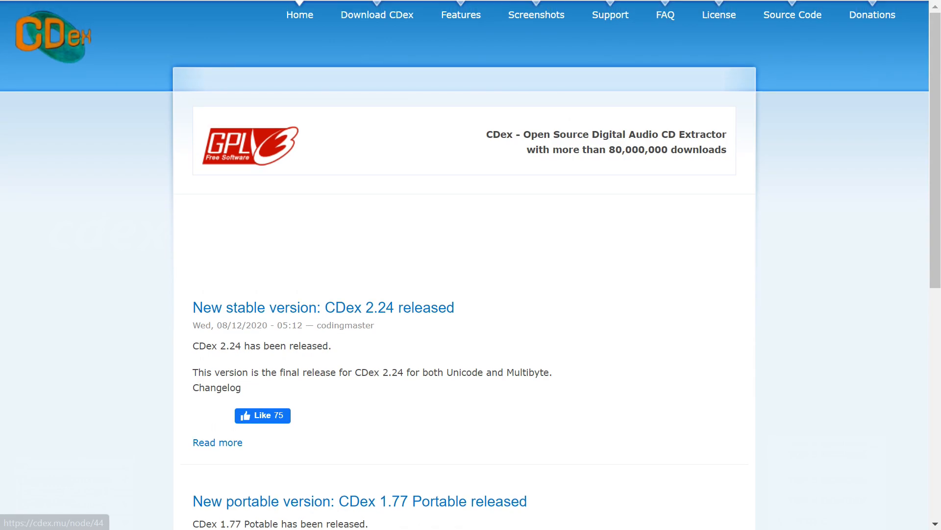
scroll(down, 3)
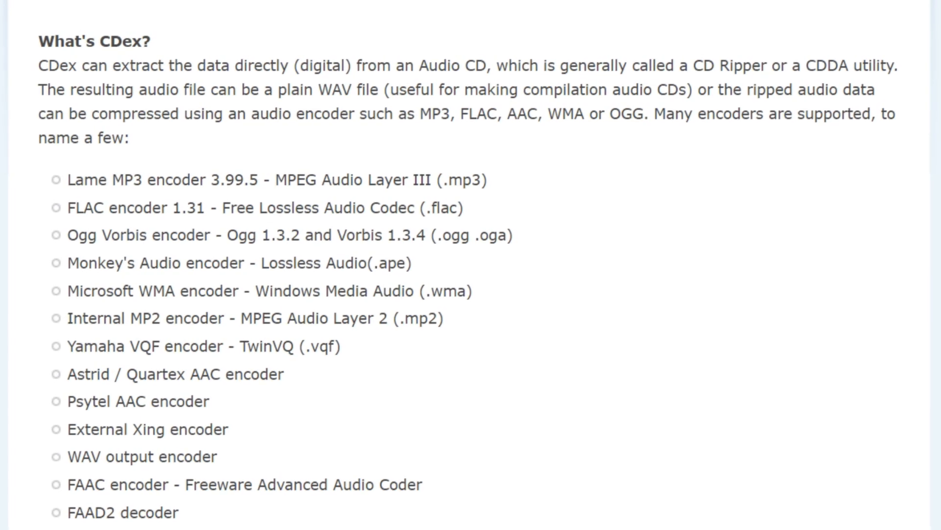
scroll(down, 3)
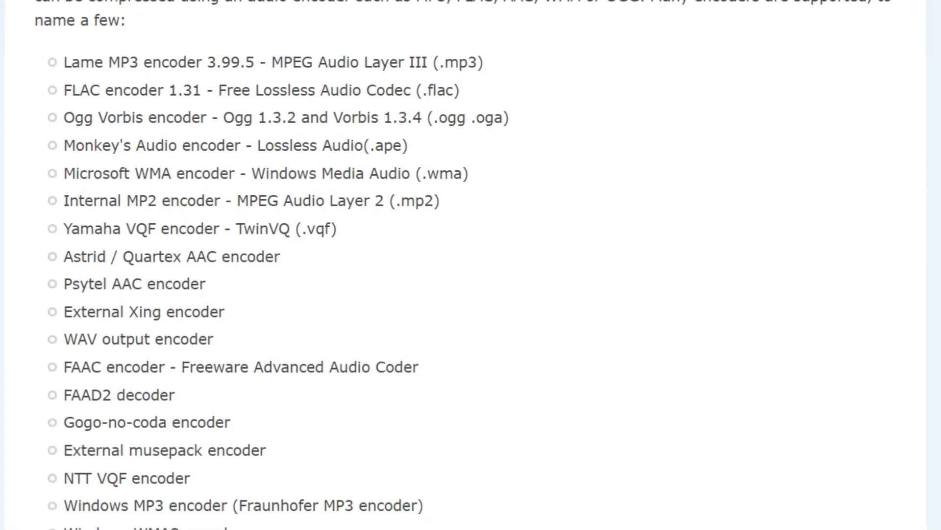
scroll(up, 3)
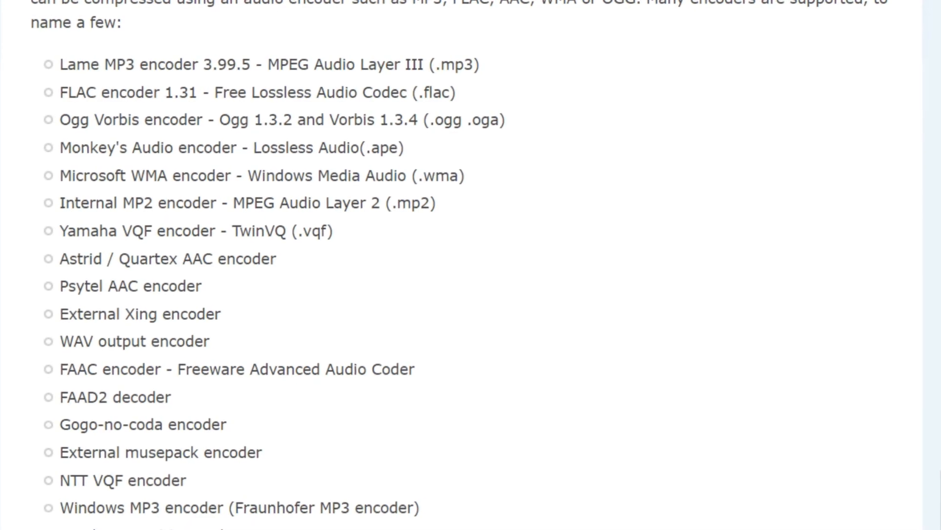
scroll(down, 3)
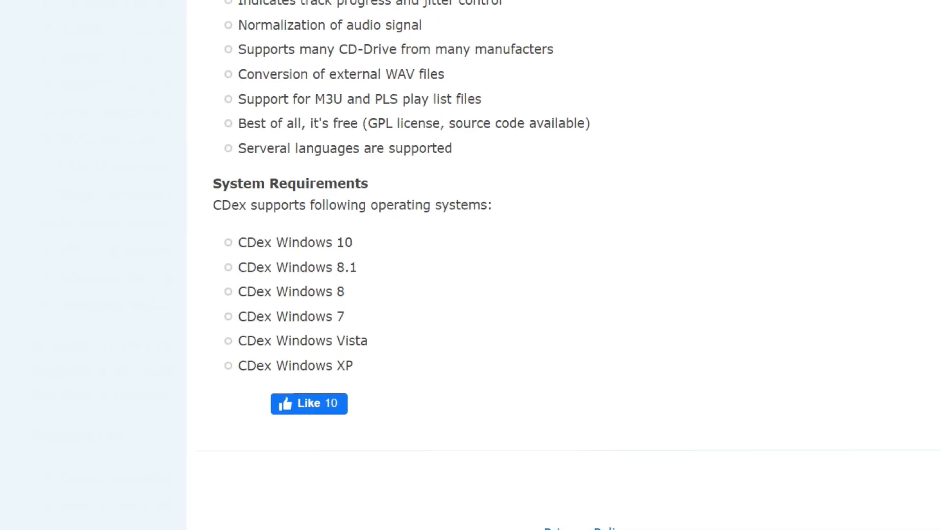
scroll(down, 3)
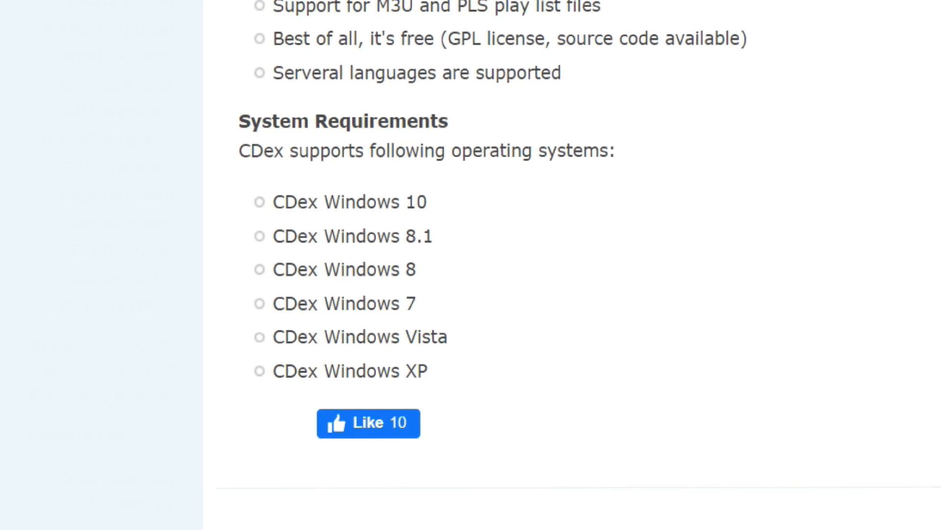
scroll(down, 3)
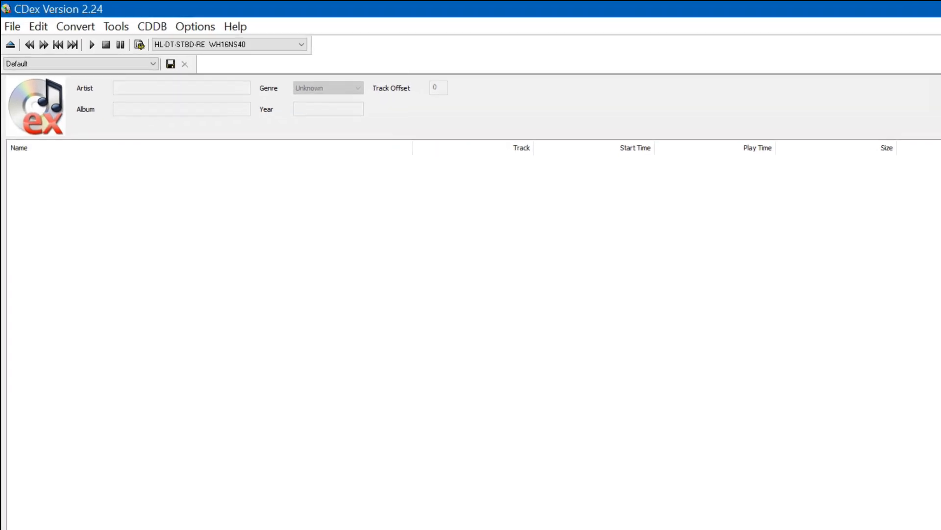
In CDex Settings > Encoders, set the Lame MP3 minimum bitrate to 320 kbps, matching the 320 kbps maximum
click(194, 26)
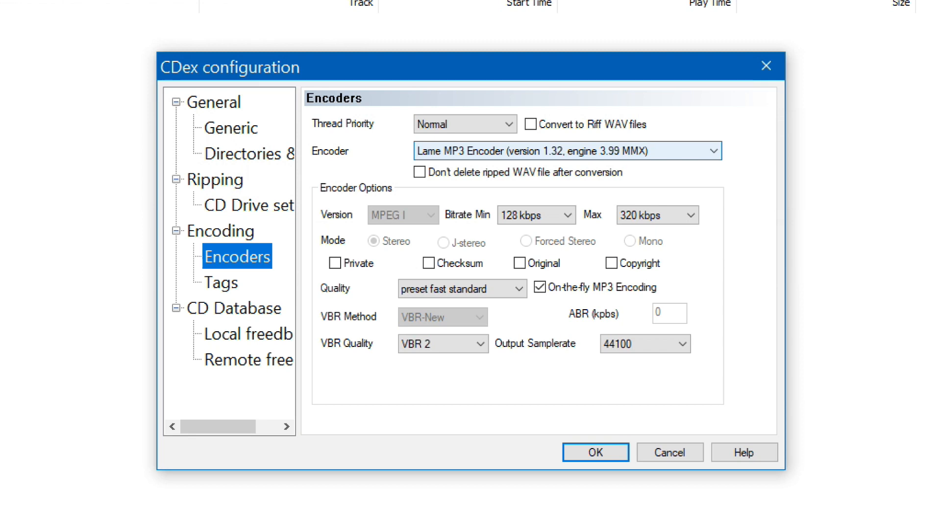
click(536, 215)
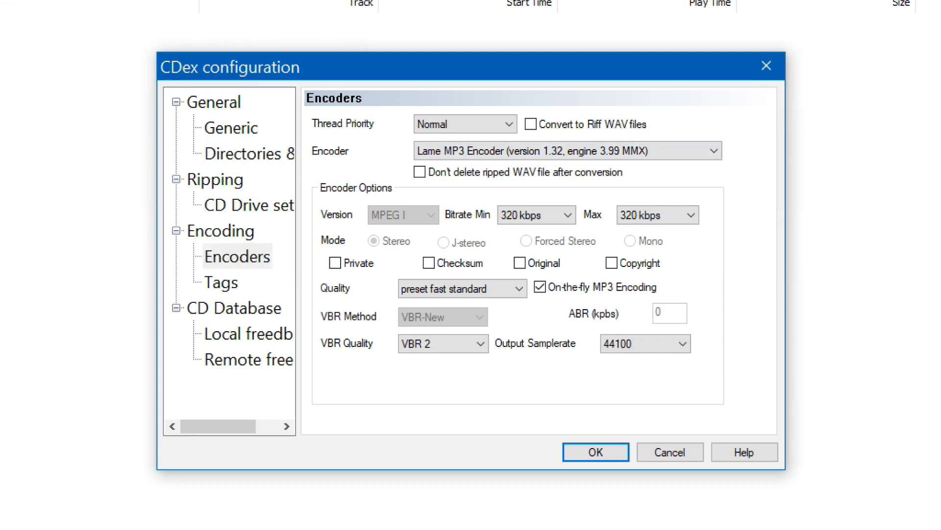
click(565, 214)
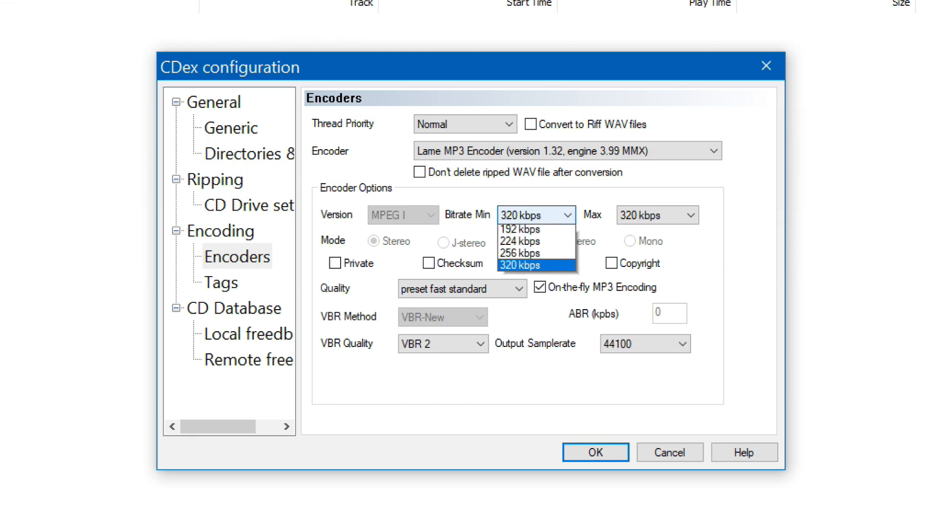
click(563, 215)
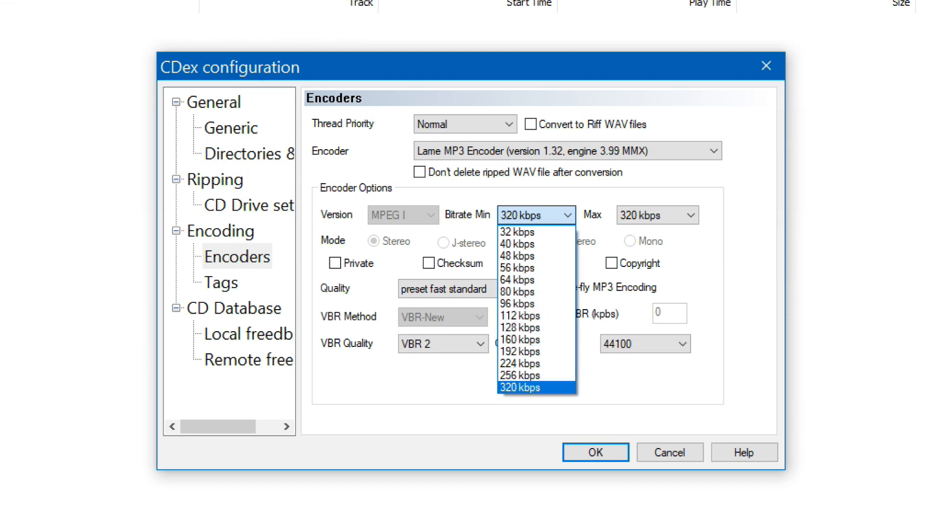
click(534, 386)
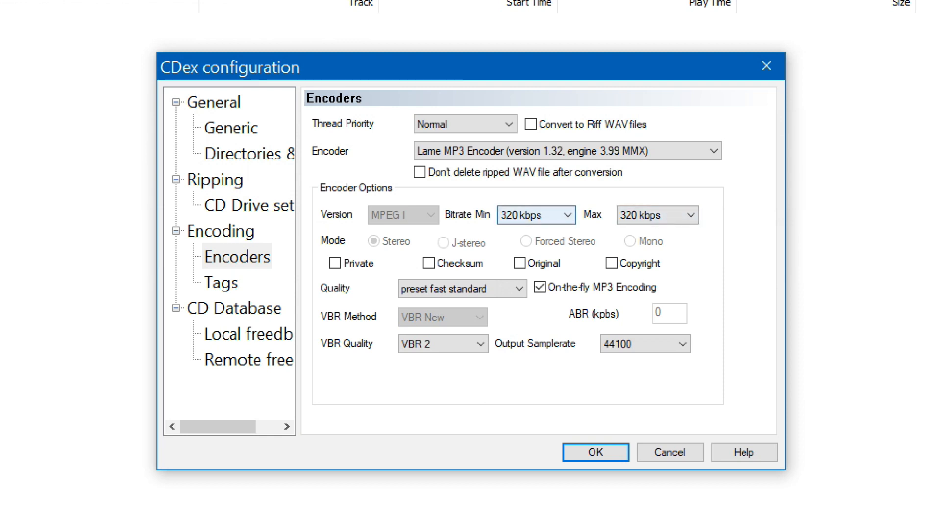
Keep VBR quality at VBR 2 and the 44100 Hz sample rate, then move to the Directories settings
click(656, 214)
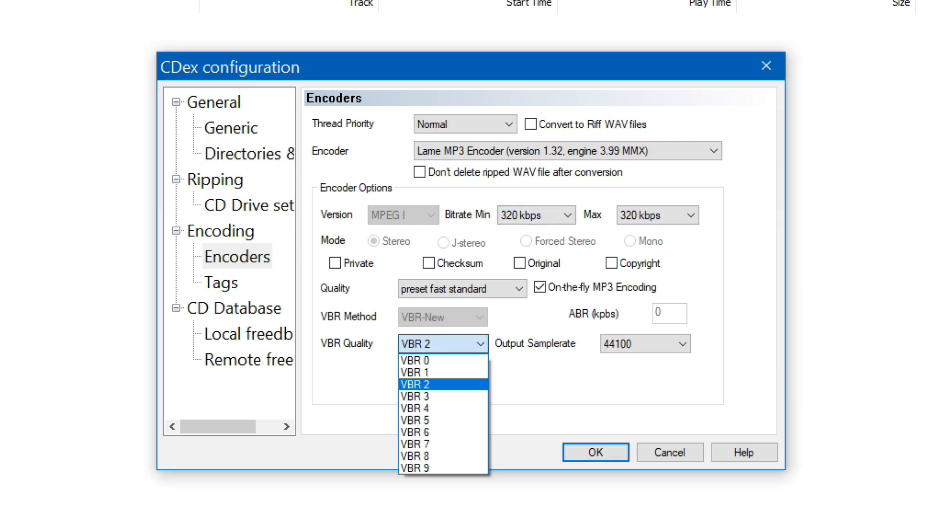
click(418, 383)
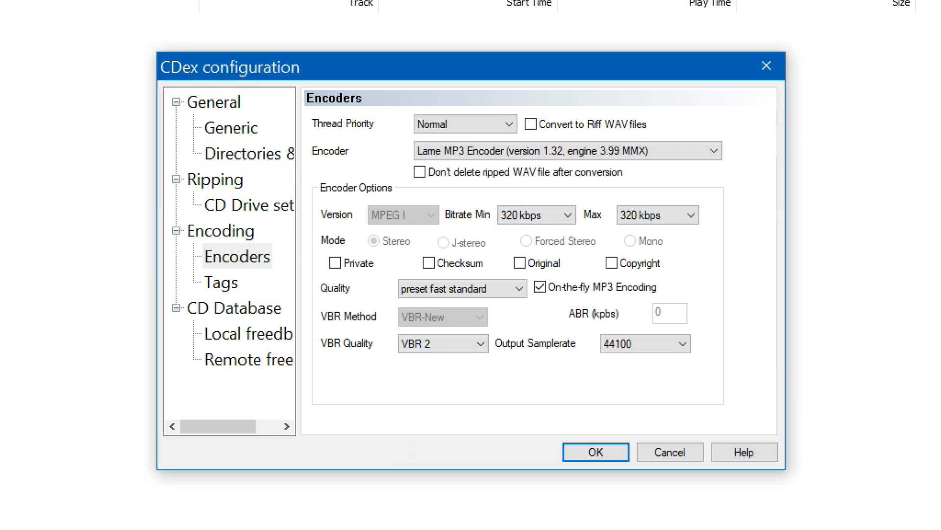
click(646, 343)
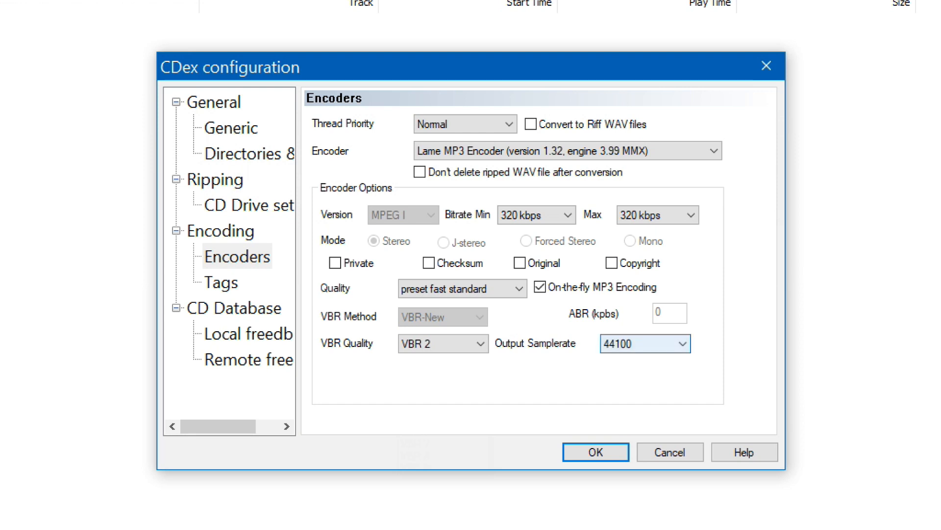
click(247, 359)
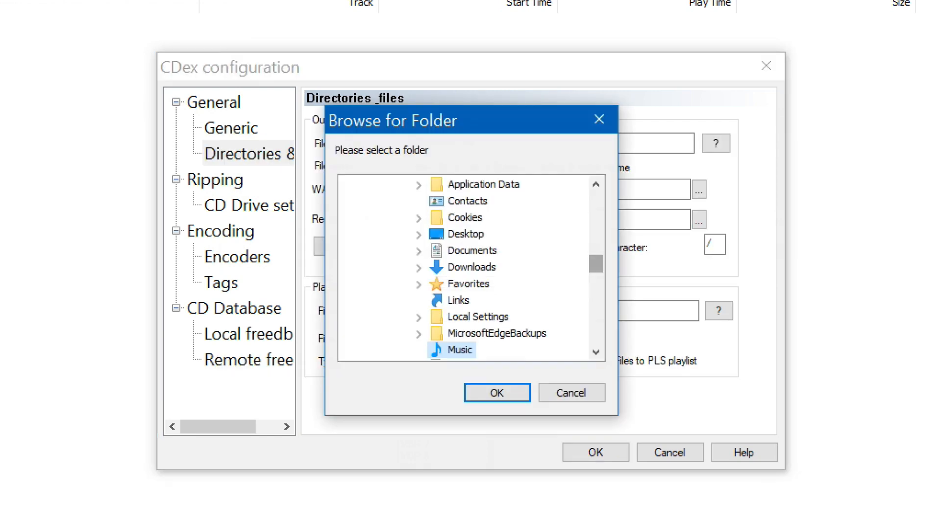
Browse the drives and WD_Internal (D:) folders for an output location in the folder picker
scroll(down, 3)
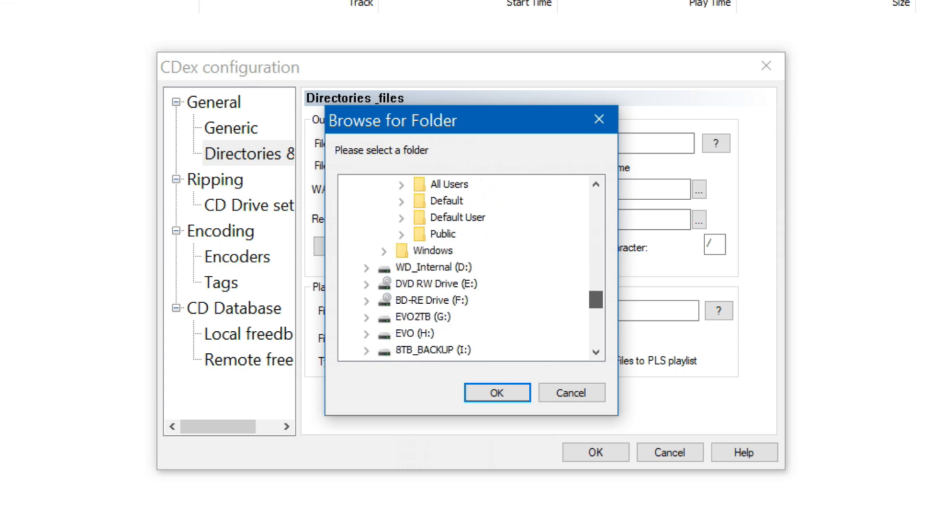
click(365, 267)
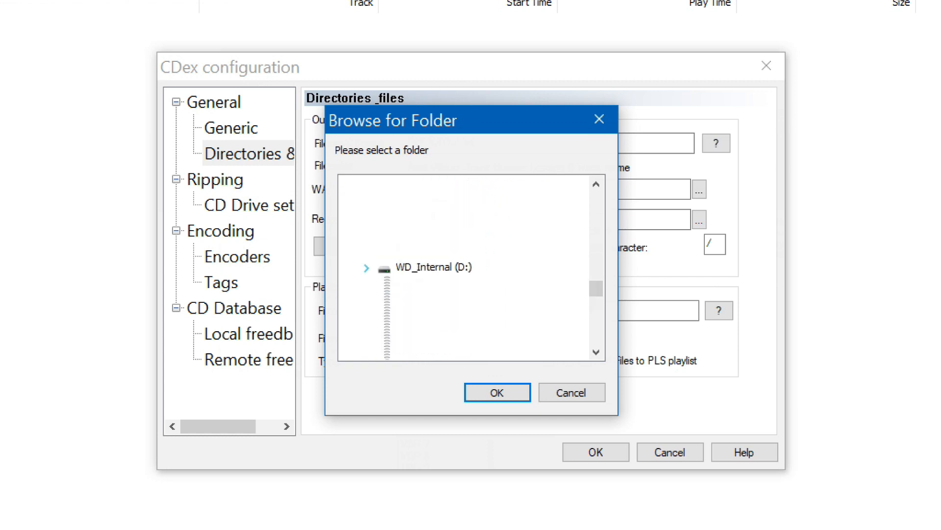
click(365, 267)
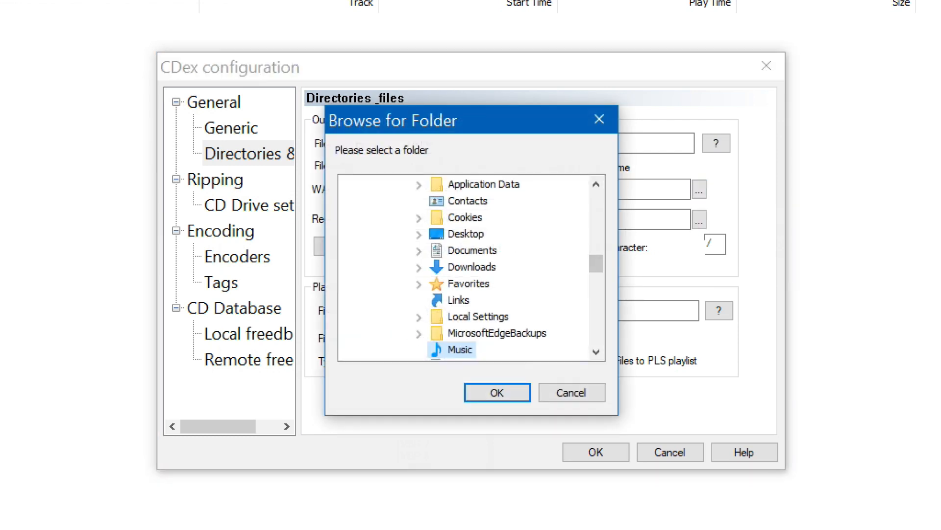
scroll(down, 3)
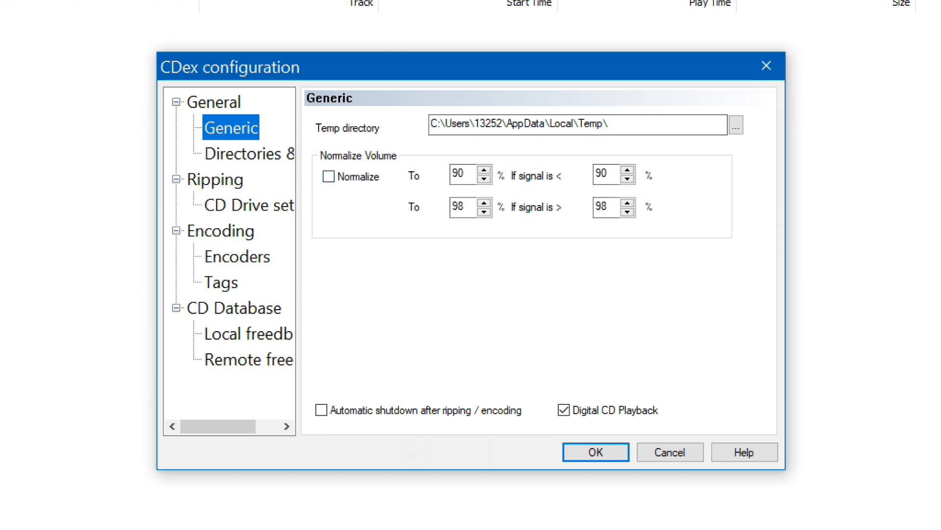
Confirm the CDex settings with OK so the CD's ten tracks load for lookup
click(594, 451)
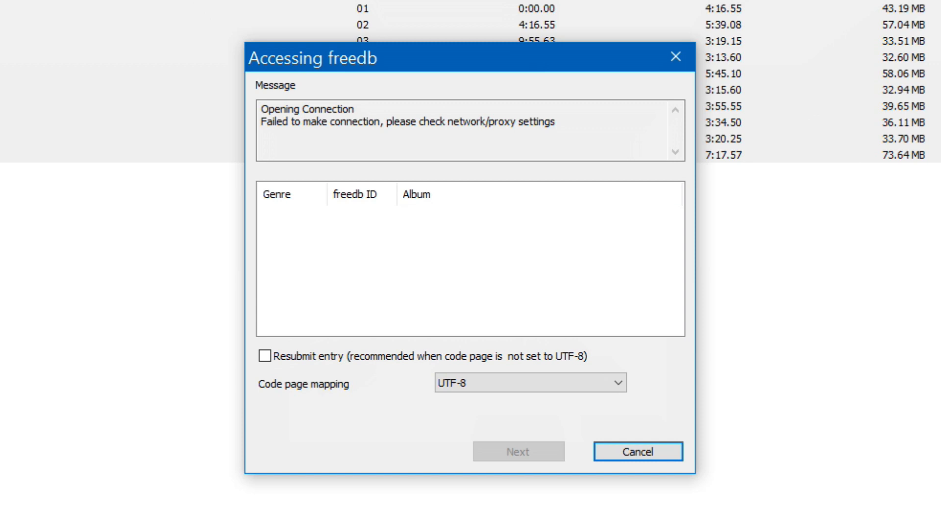
Cancel the Accessing freedb dialog and return to Options > Settings on the Lame MP3 encoder page
click(638, 451)
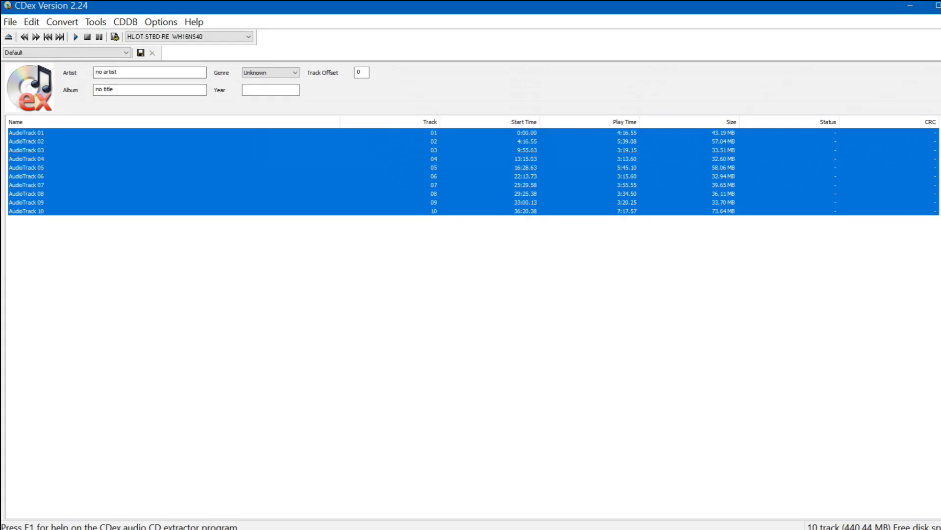
click(160, 22)
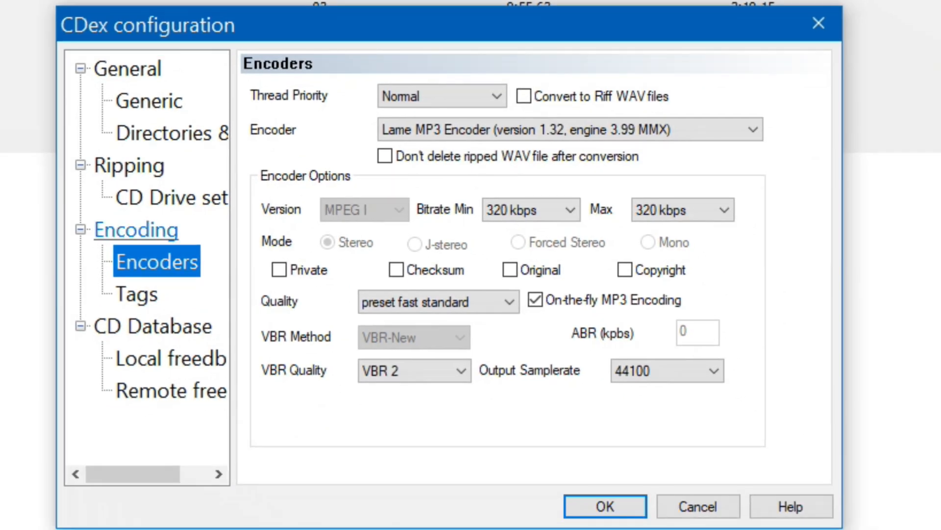
On the Remote freedb page, select the gnudb.gnudb.org http 80 server and move to the E-mail field
click(167, 390)
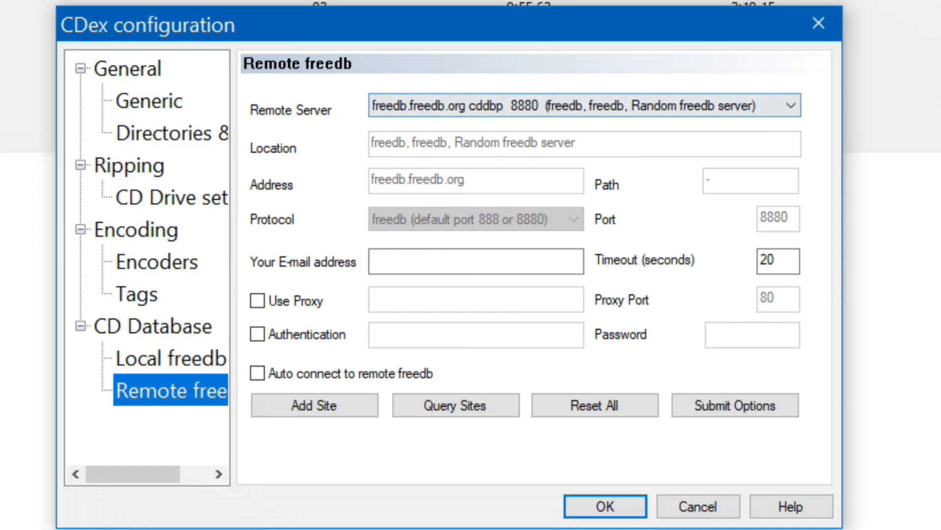
click(786, 105)
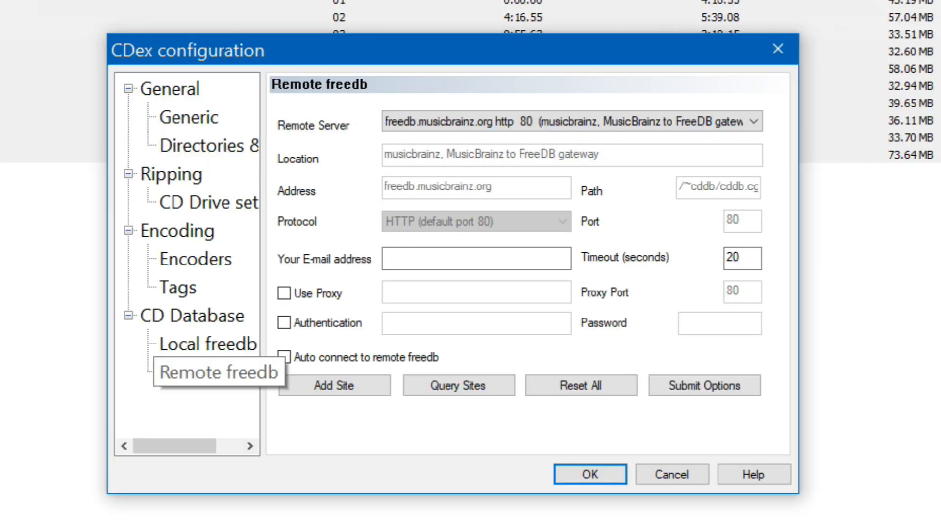
click(207, 371)
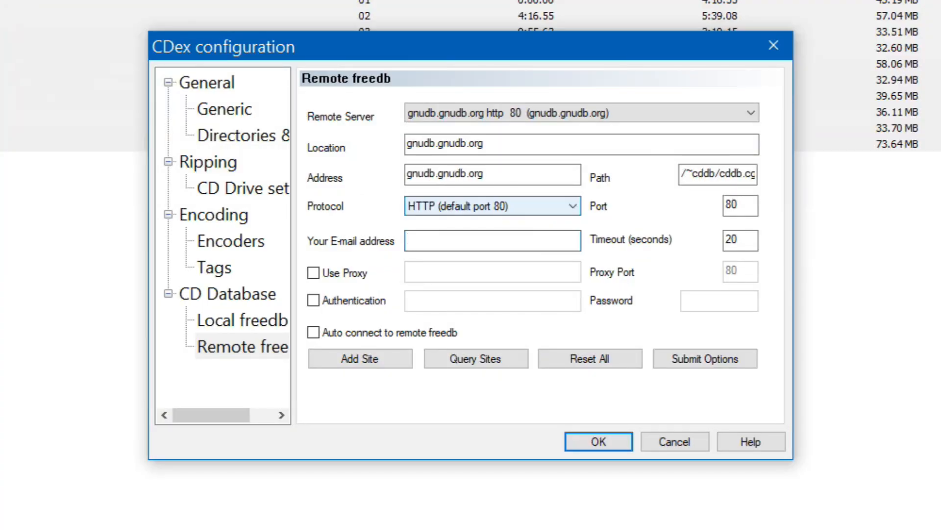
click(491, 240)
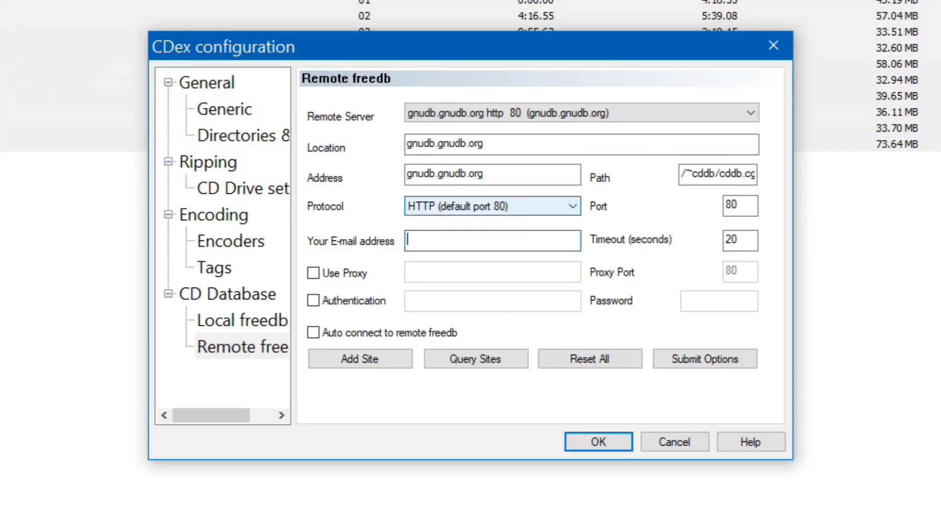